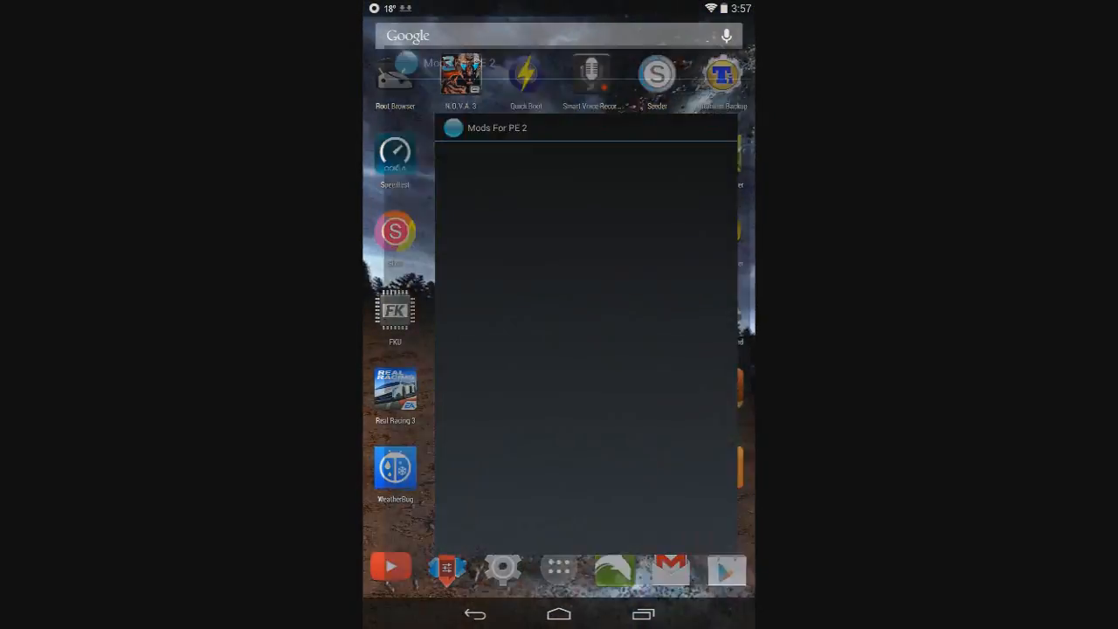
Step: Reopen Mods for PE 2 from recent apps, then return to the home screen
left_click(496, 128)
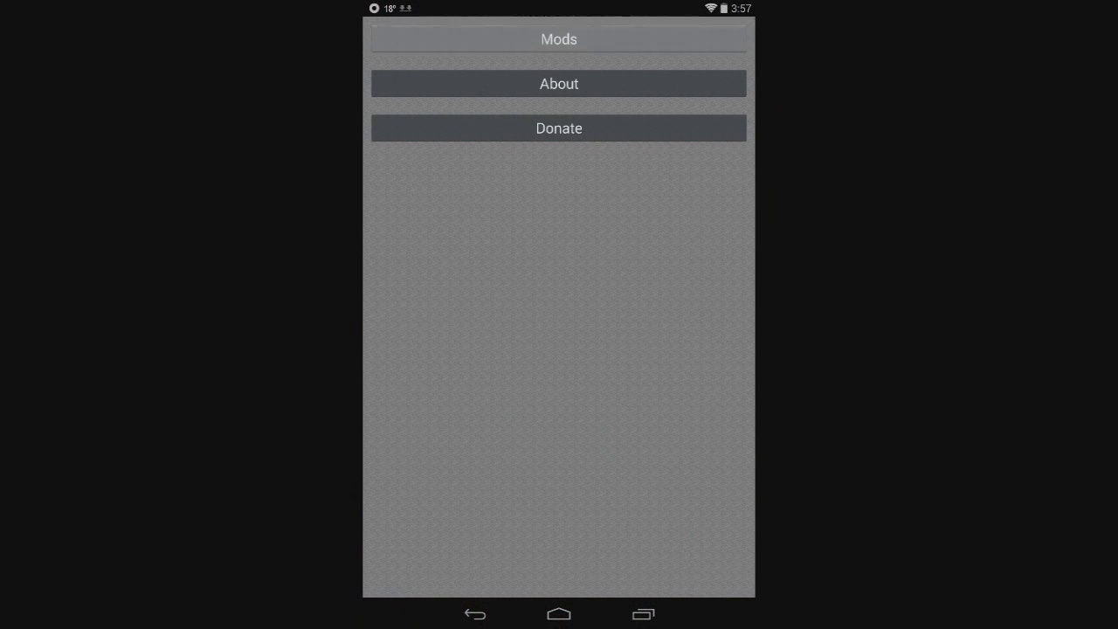
left_click(559, 39)
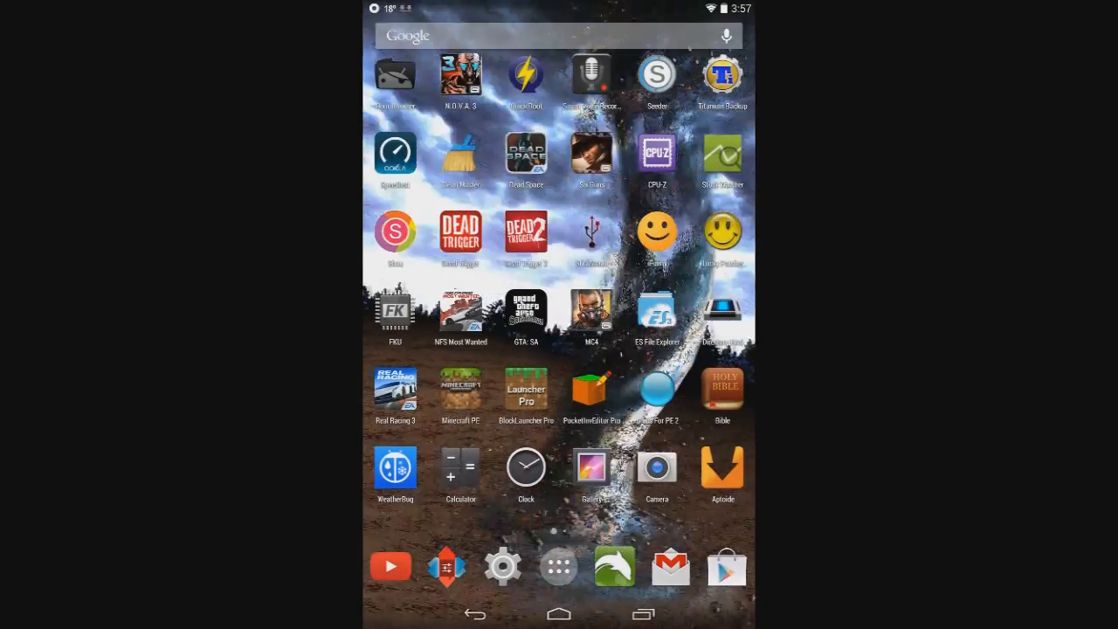
Step: Launch Minecraft PE through BlockLauncher Pro and bring up the launcher's wrench menu
left_click(459, 388)
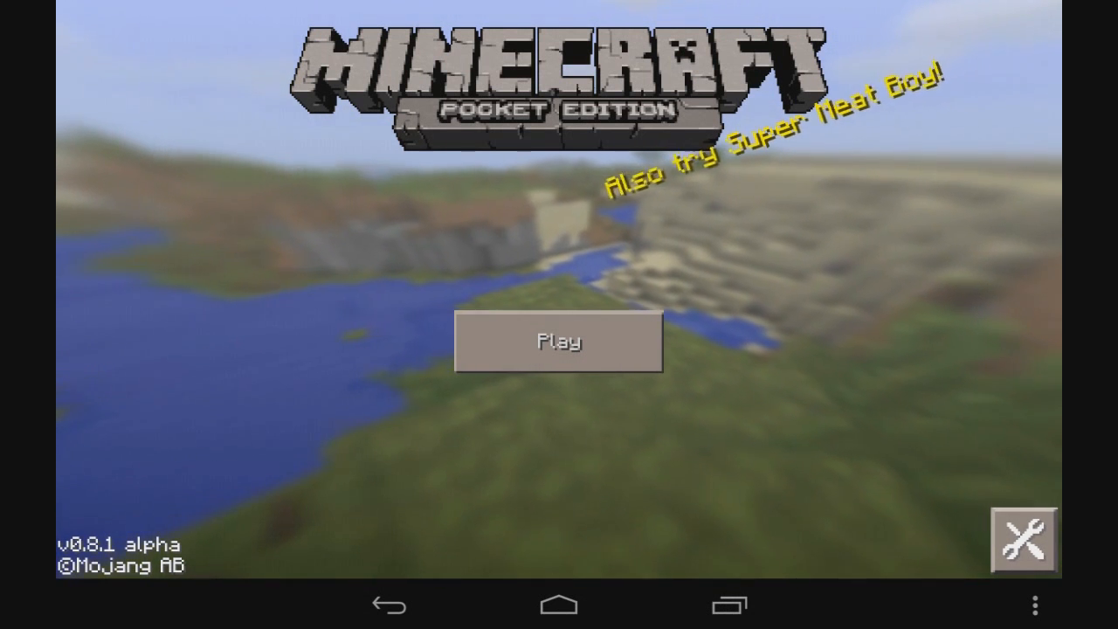
left_click(1024, 538)
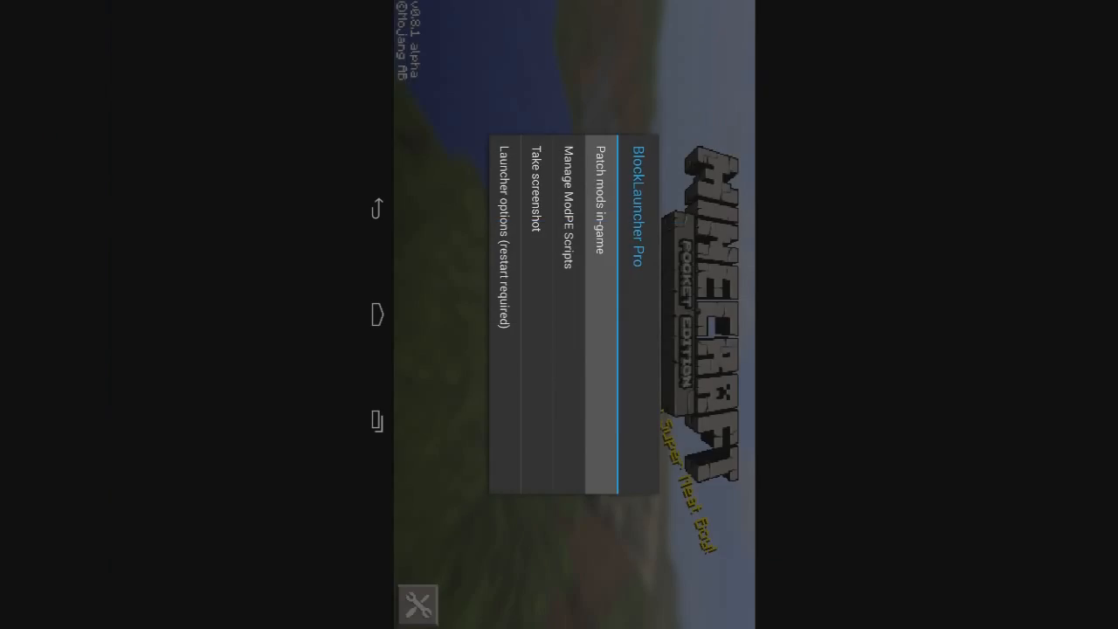
Step: Enable Walk Faster.mod in the patch mods list, then go to Minecraft's Play world list
left_click(562, 223)
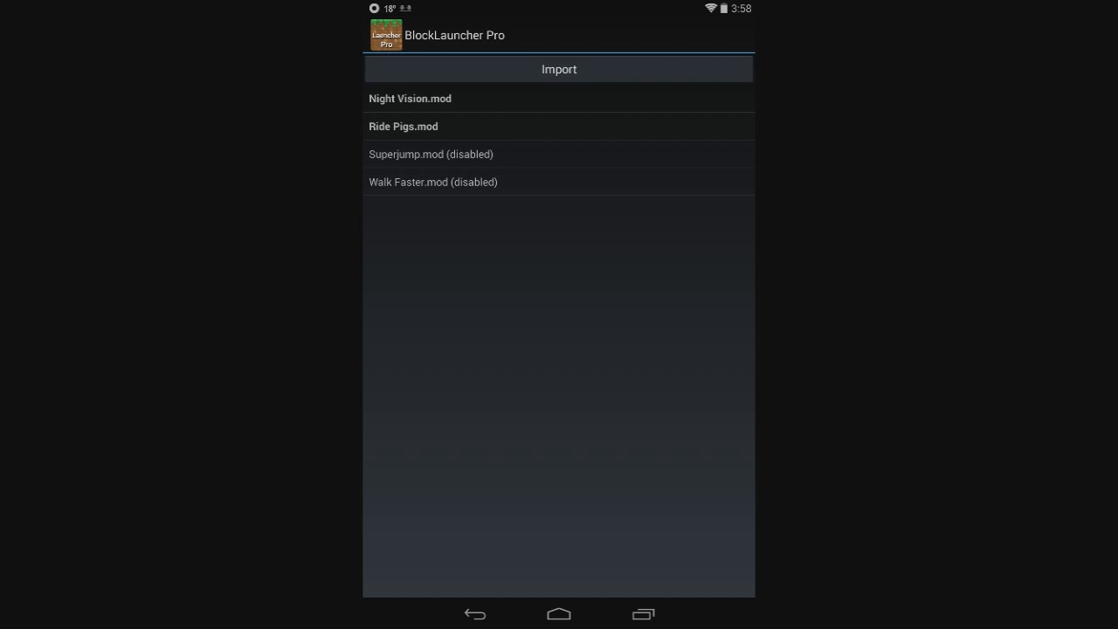
left_click(433, 182)
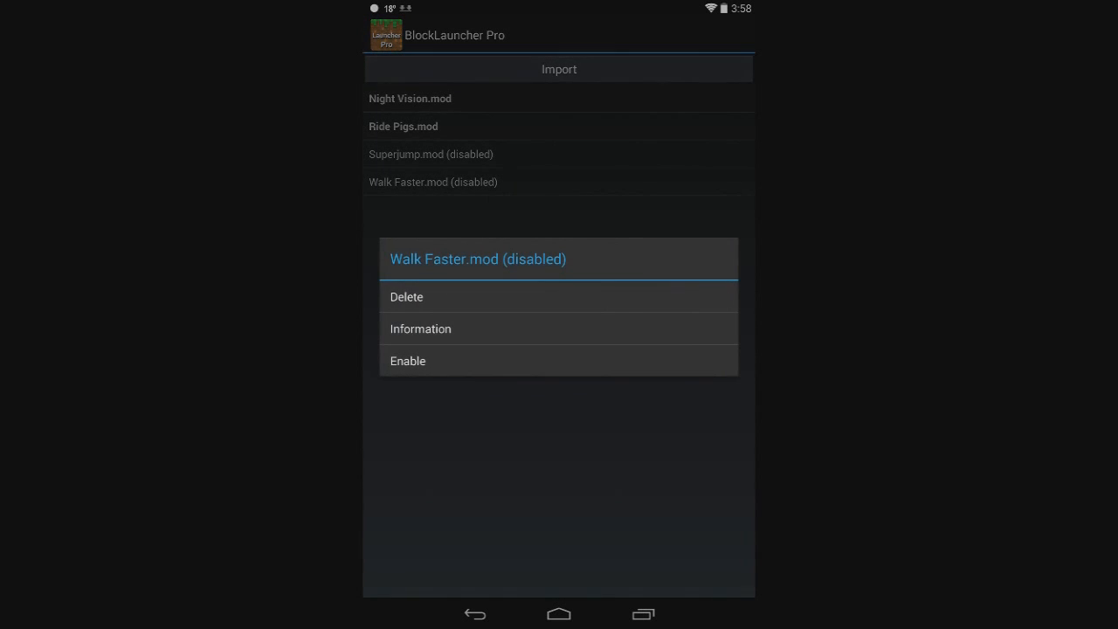
left_click(409, 360)
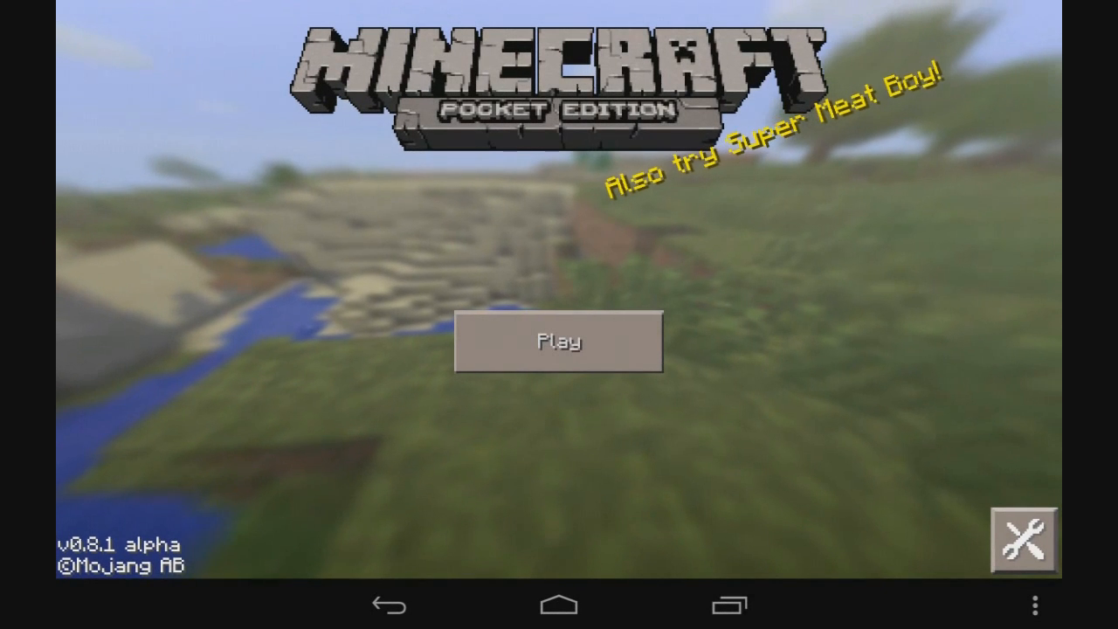
left_click(559, 340)
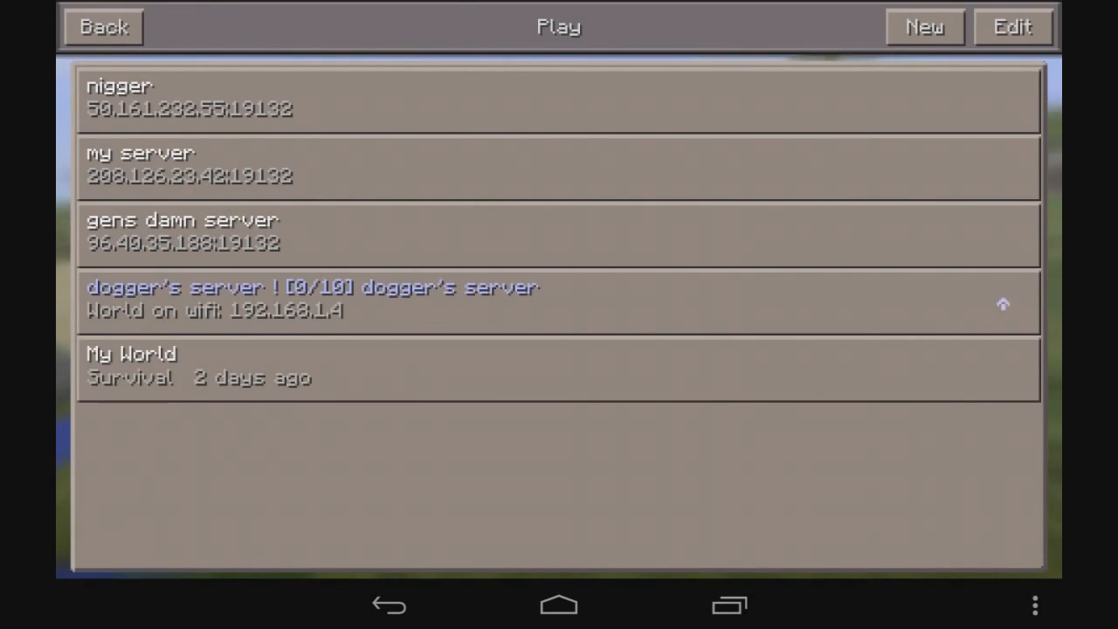